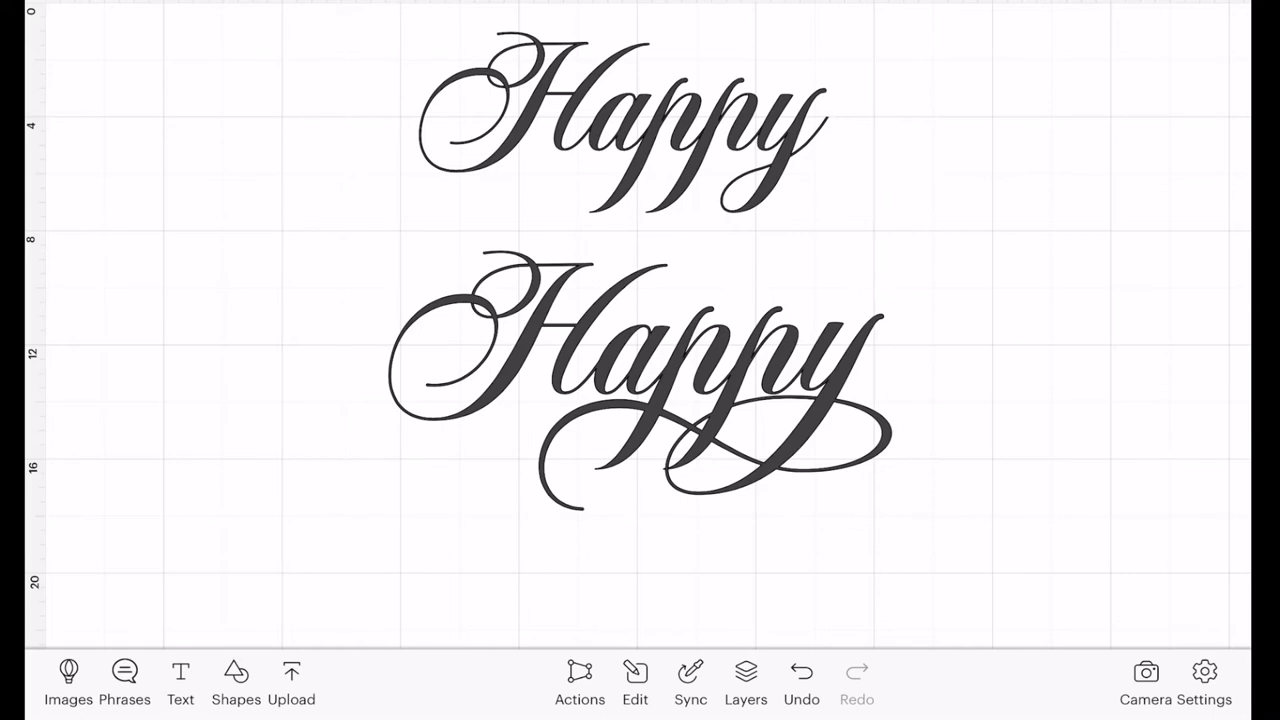
# Step: Delete both example 'Happy' text objects, leaving the canvas blank
pyautogui.click(620, 120)
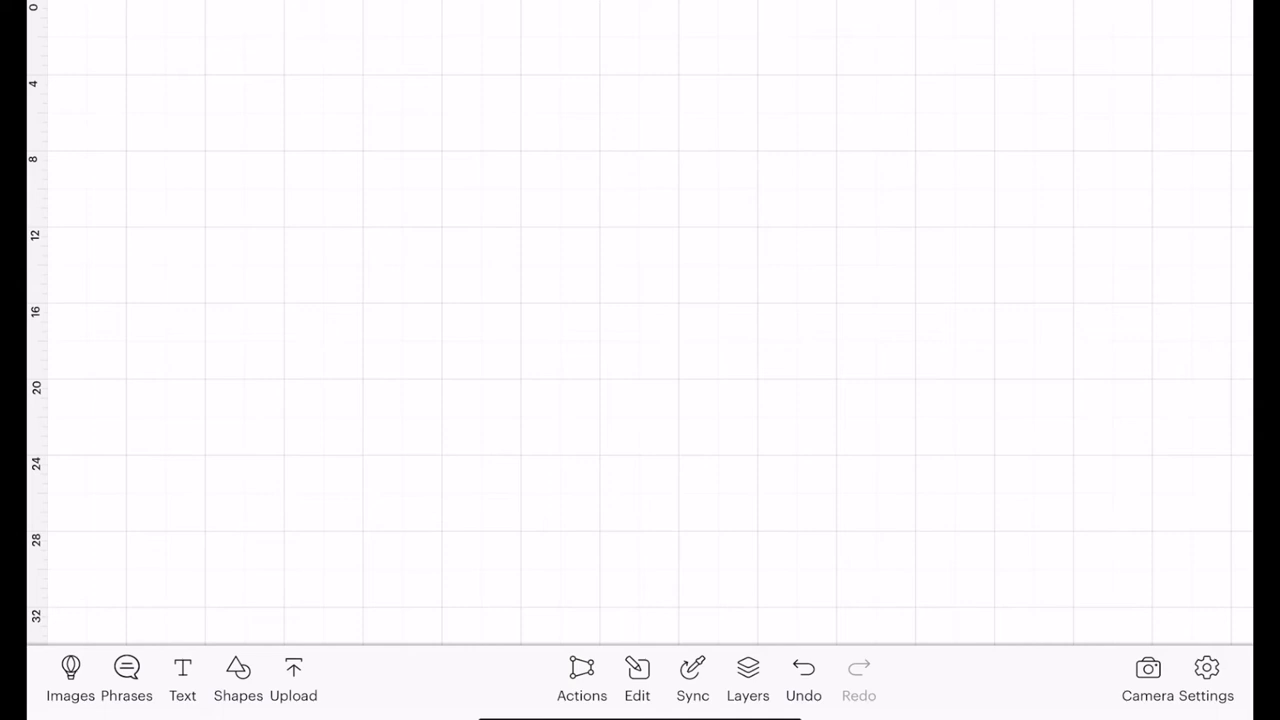
# Step: Switch from Design Space to the Unicode Character Viewer's main menu
pyautogui.click(182, 680)
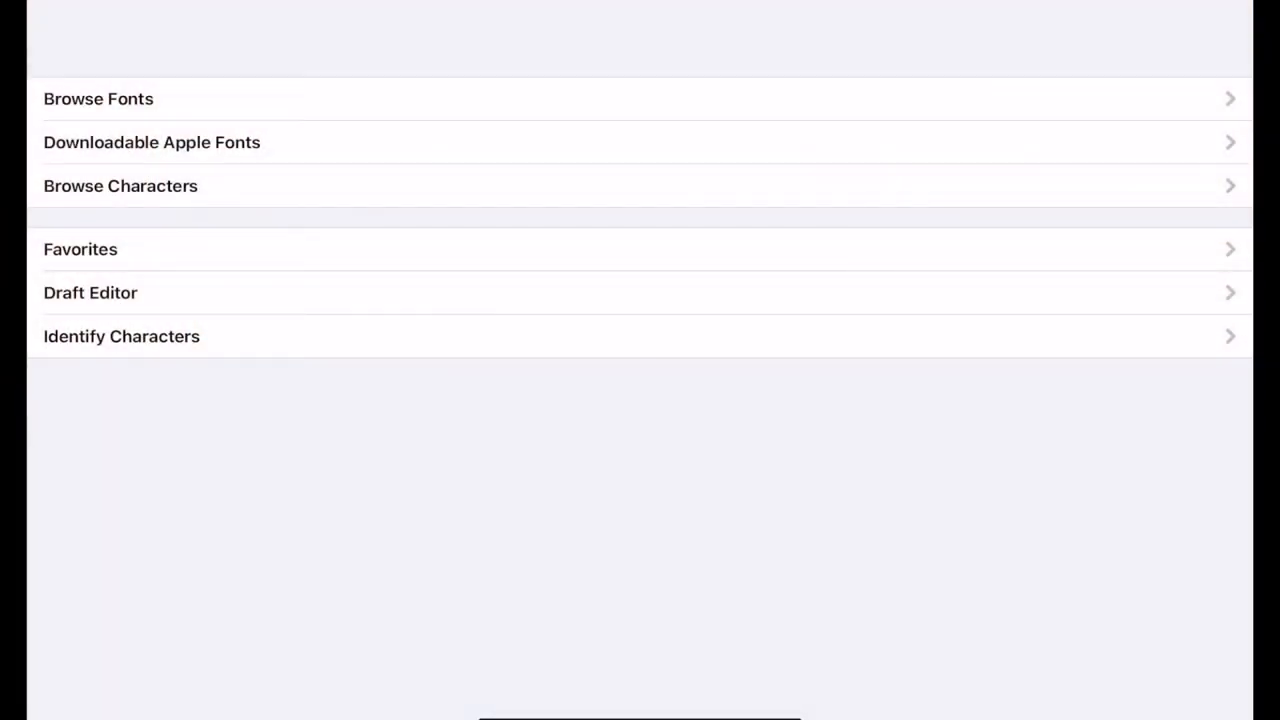
# Step: Browse EverleighScript's glyphs to the swash 'y' details, code point 0x0E0C9
pyautogui.click(98, 98)
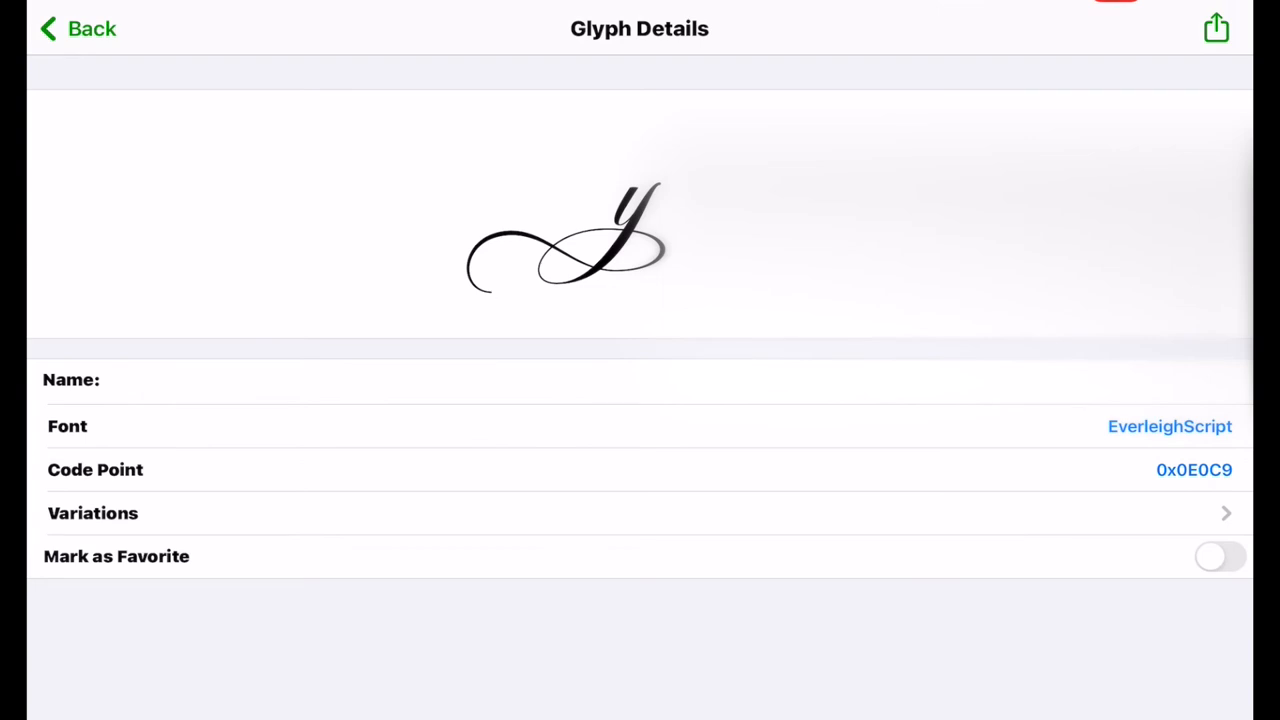
# Step: Copy the flourished 'y' glyph via Share and return to Design Space
pyautogui.click(1216, 28)
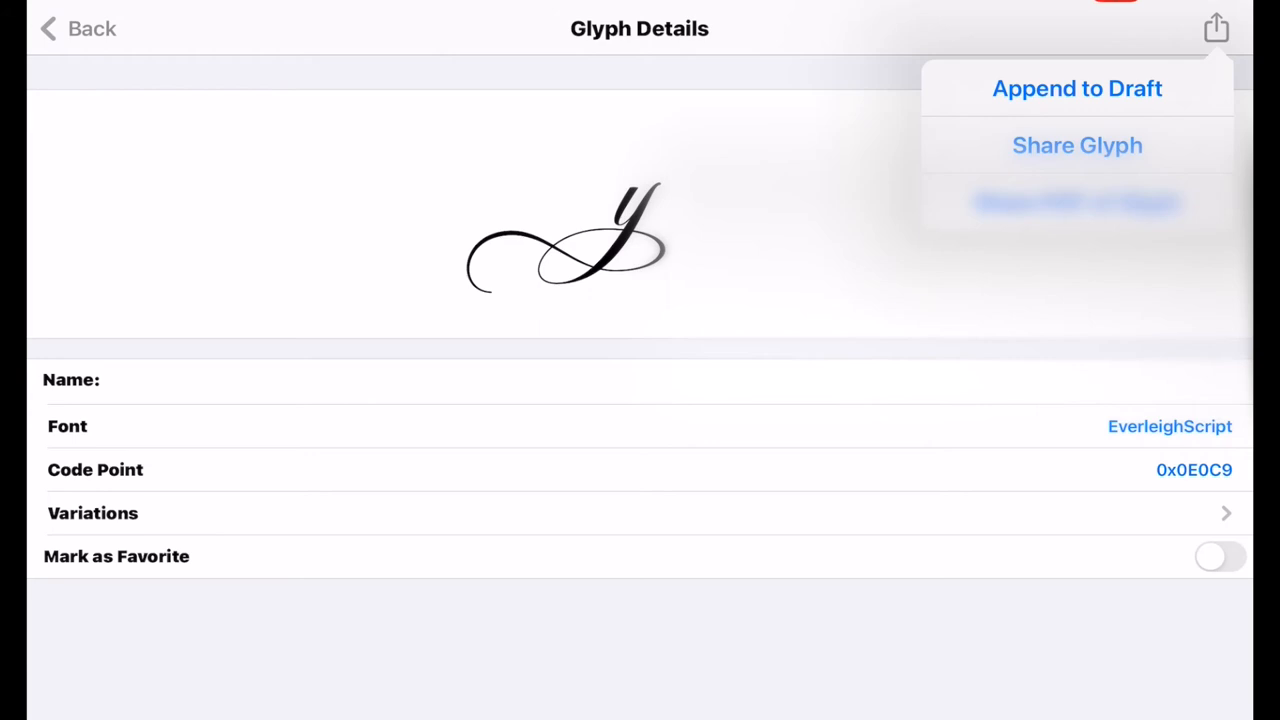
pyautogui.click(1076, 144)
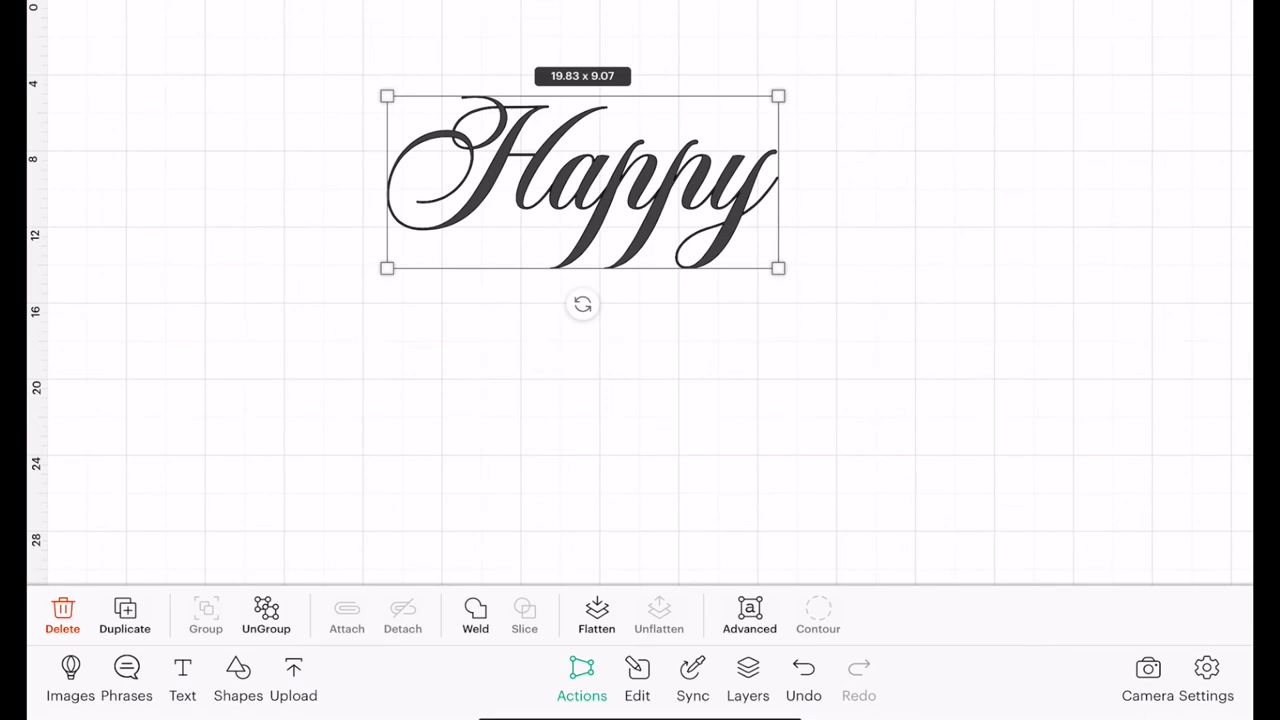
# Step: Add a new Everleigh Script text object containing the pasted flourished 'y'
pyautogui.click(182, 680)
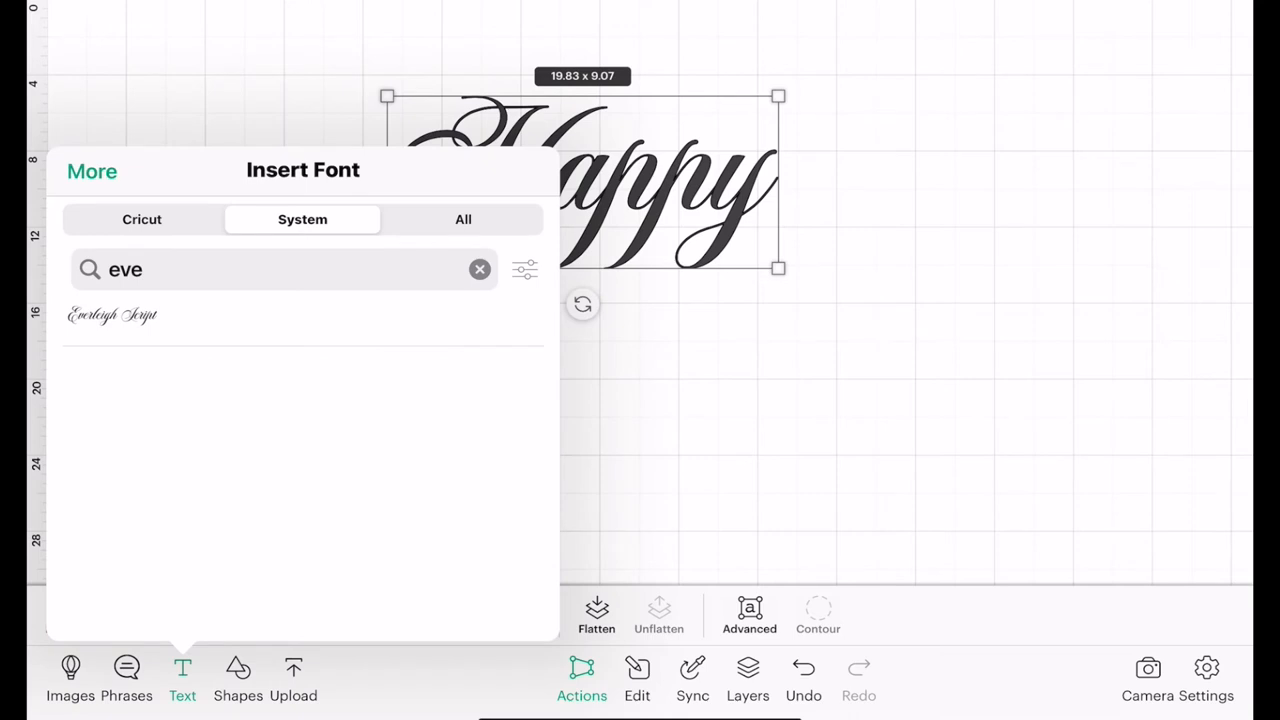
pyautogui.write('Te')
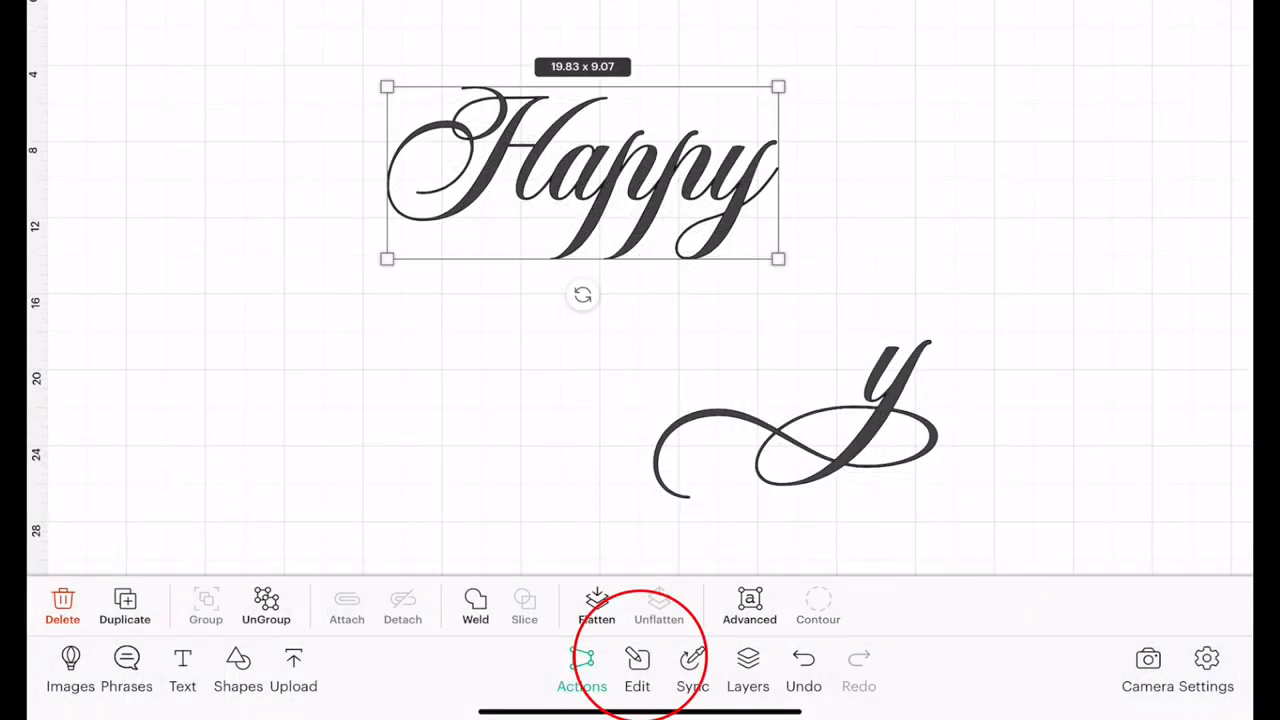
# Step: Set 'Happy' to font size 550 and match the flourished 'y' to the same size
pyautogui.click(796, 414)
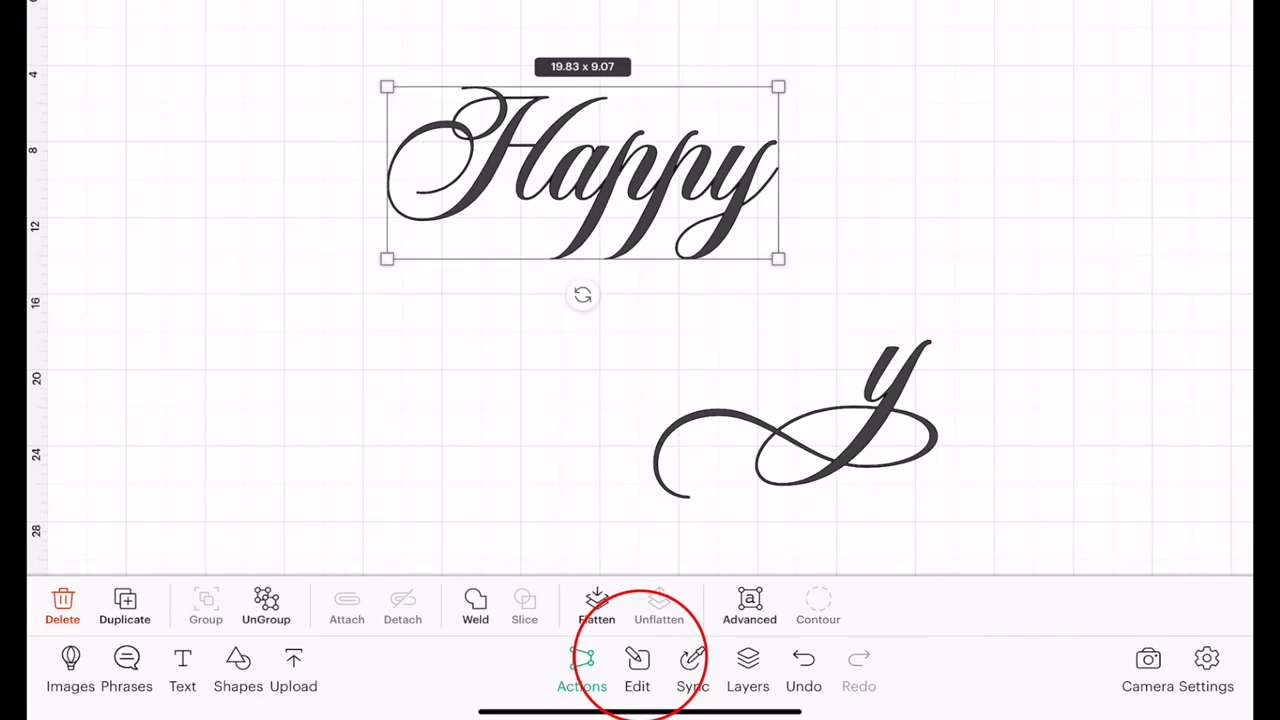
pyautogui.click(636, 670)
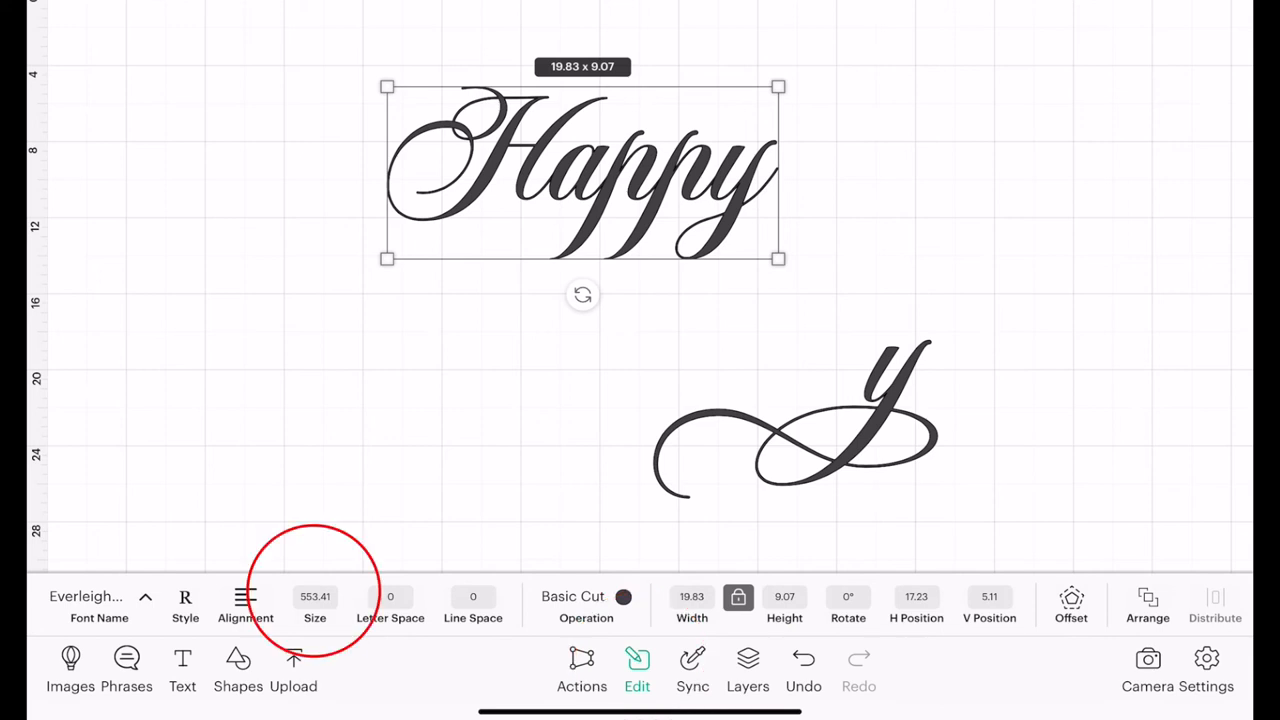
pyautogui.click(316, 596)
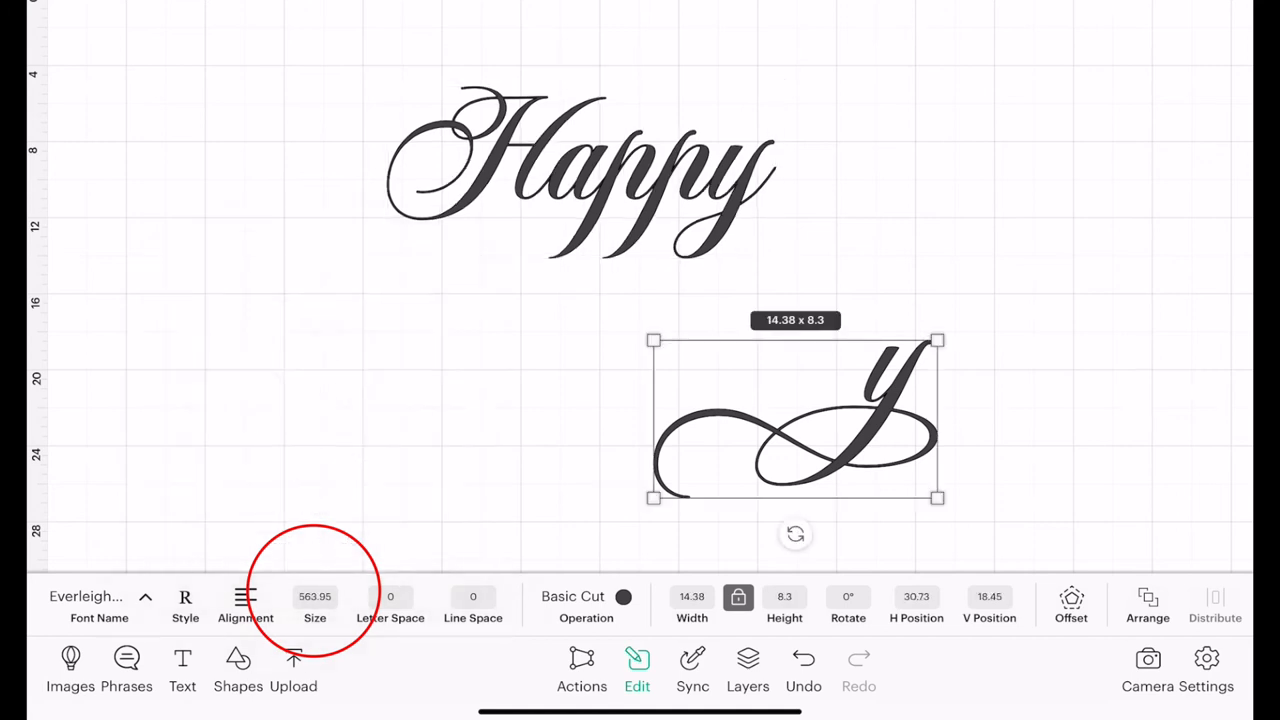
pyautogui.click(316, 596)
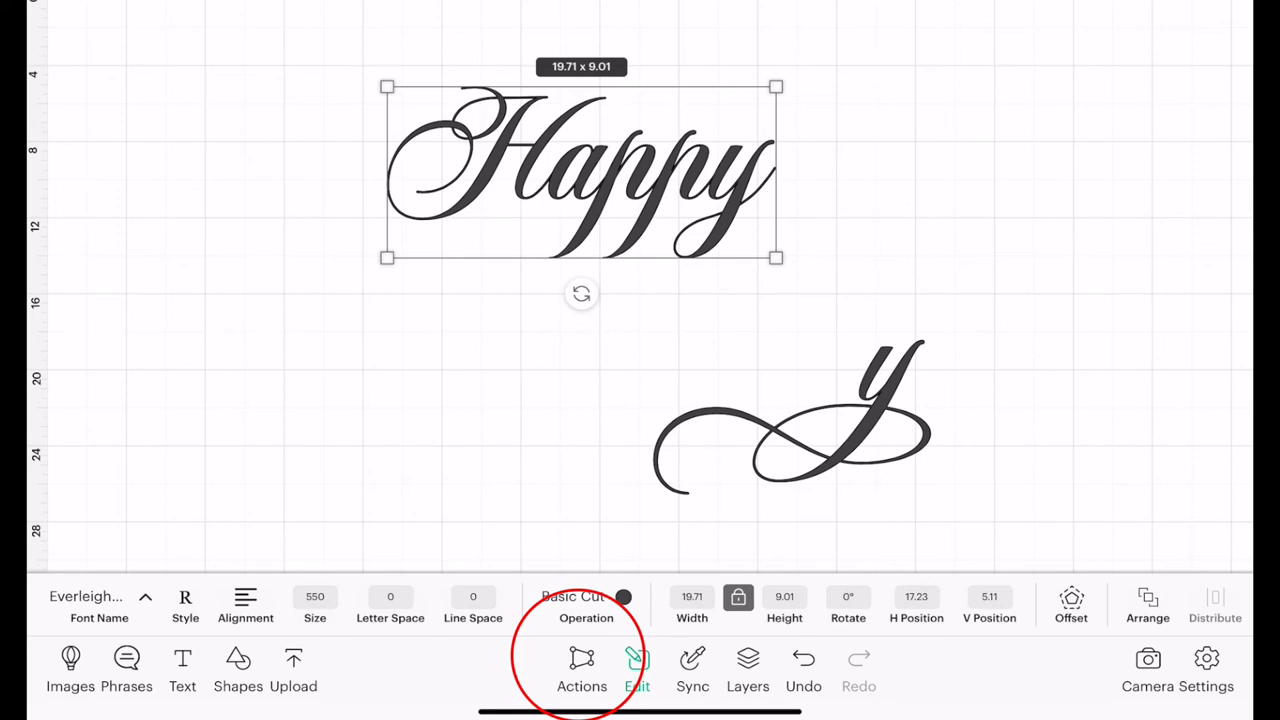
# Step: Ungroup 'Happy', swap its plain 'y' for the flourished one and delete the plain 'y'
pyautogui.click(582, 670)
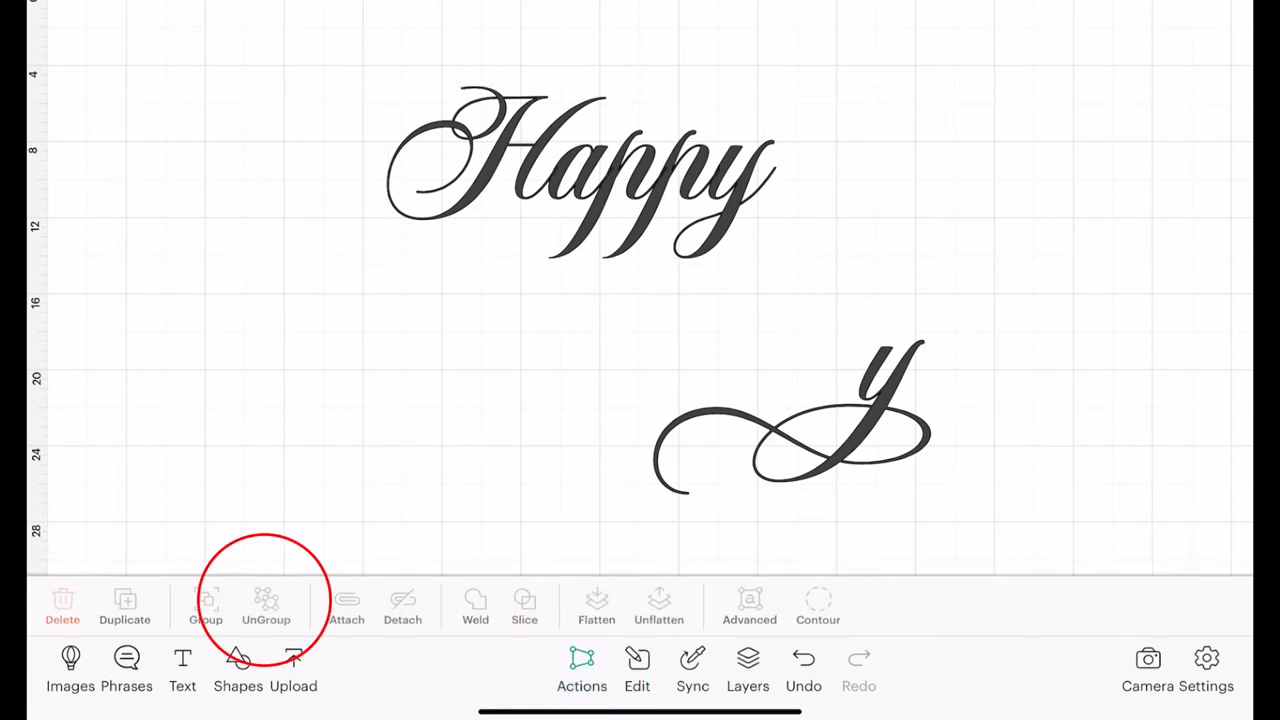
pyautogui.click(576, 164)
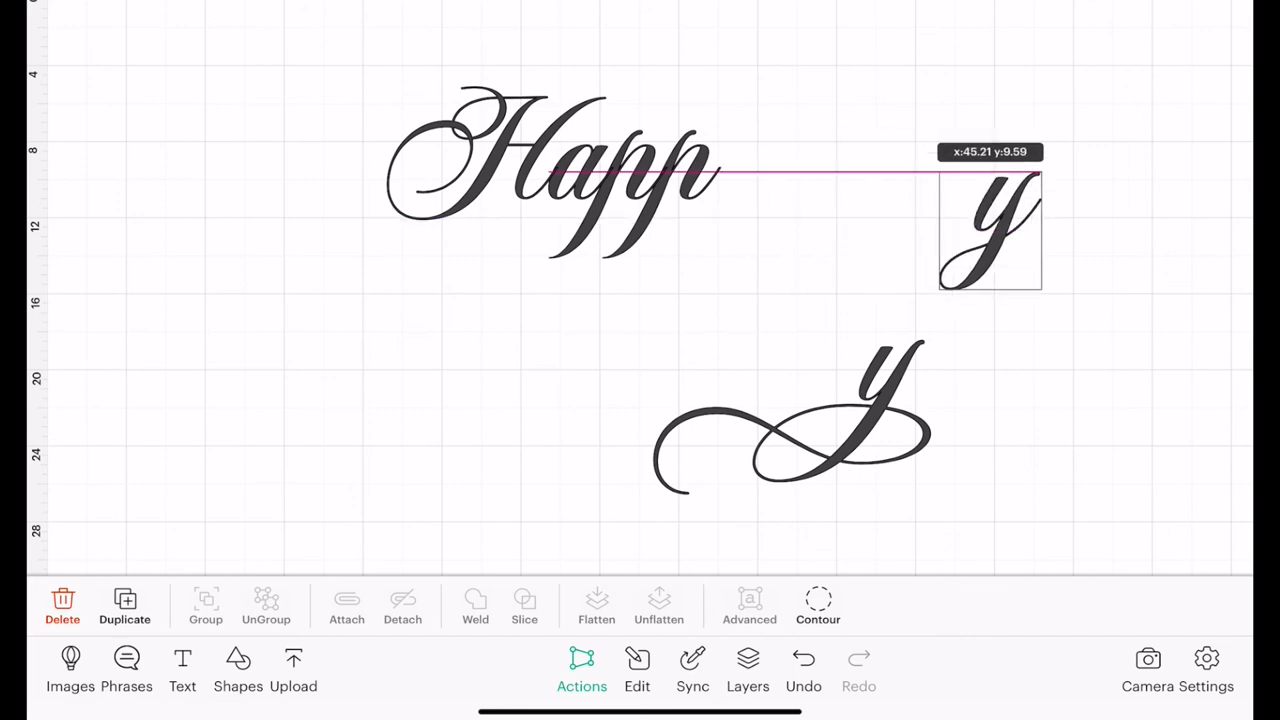
pyautogui.moveTo(990, 230); pyautogui.dragTo(790, 414)
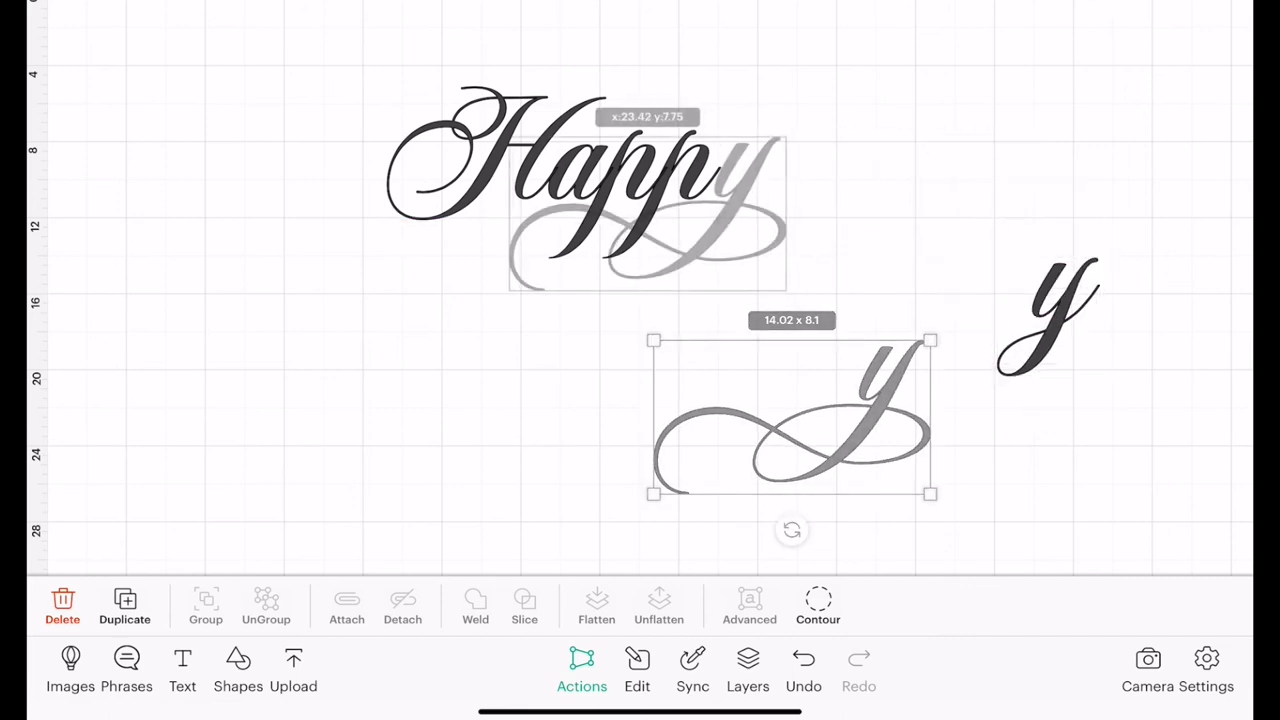
pyautogui.moveTo(792, 414); pyautogui.dragTo(640, 210)
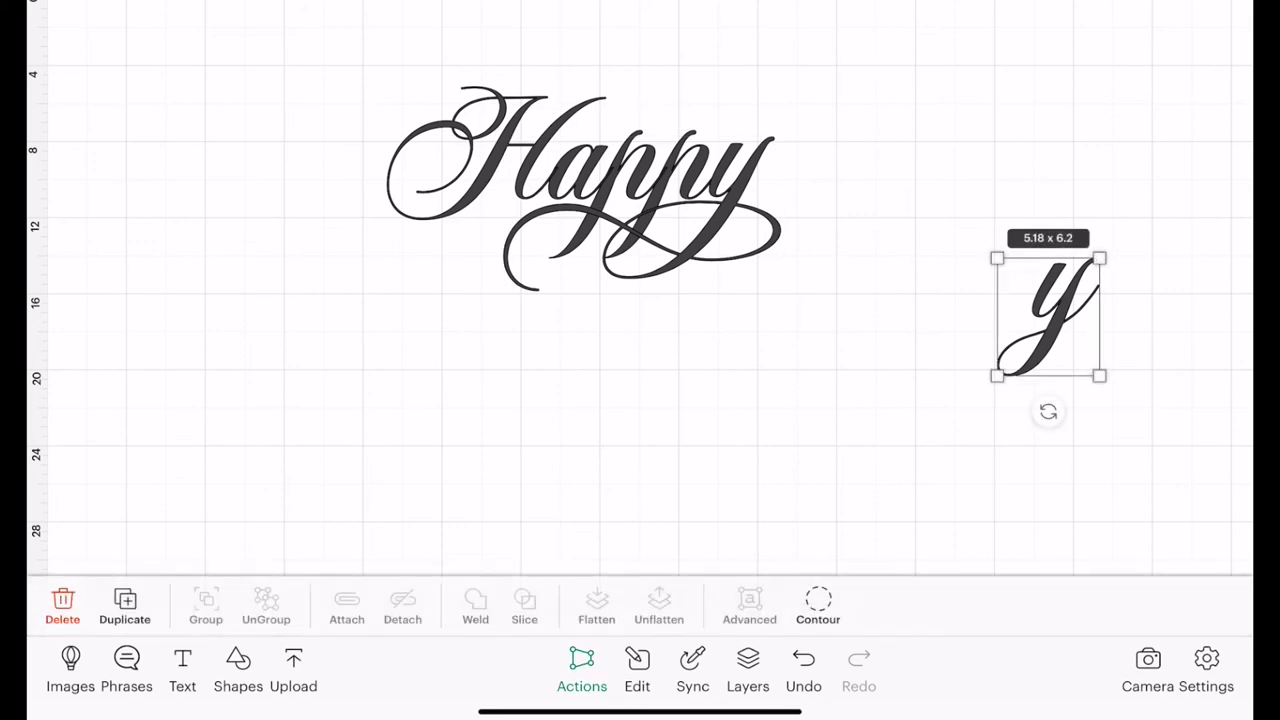
pyautogui.click(62, 604)
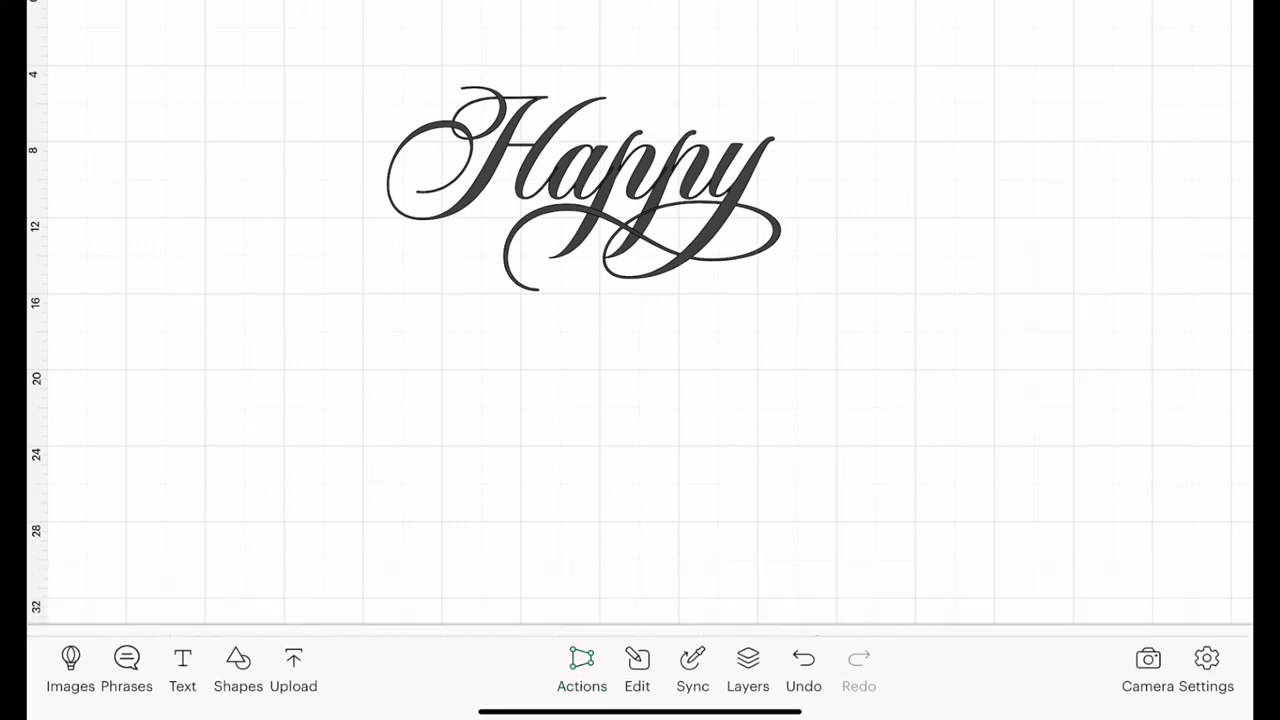